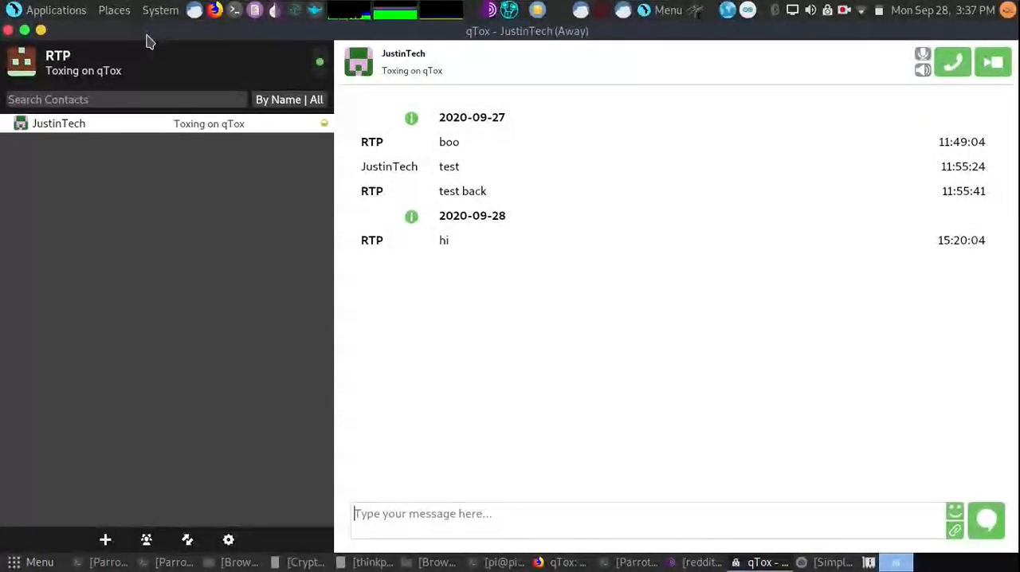
# Show qTox's Advanced settings with connection options and the proxy type choice
pyautogui.click(229, 539)
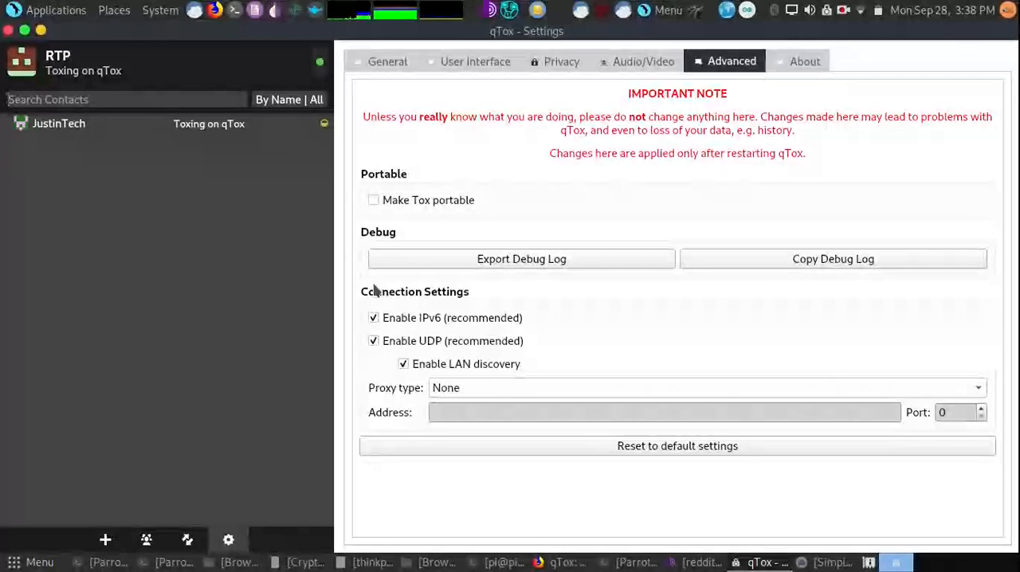